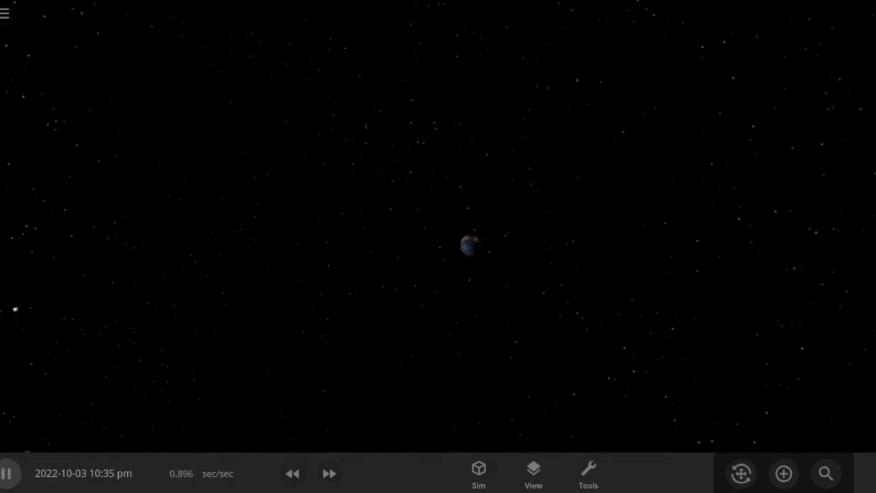
- Select the Moon and centre the camera on it, Earth visible in the distance
left_click(318, 98)
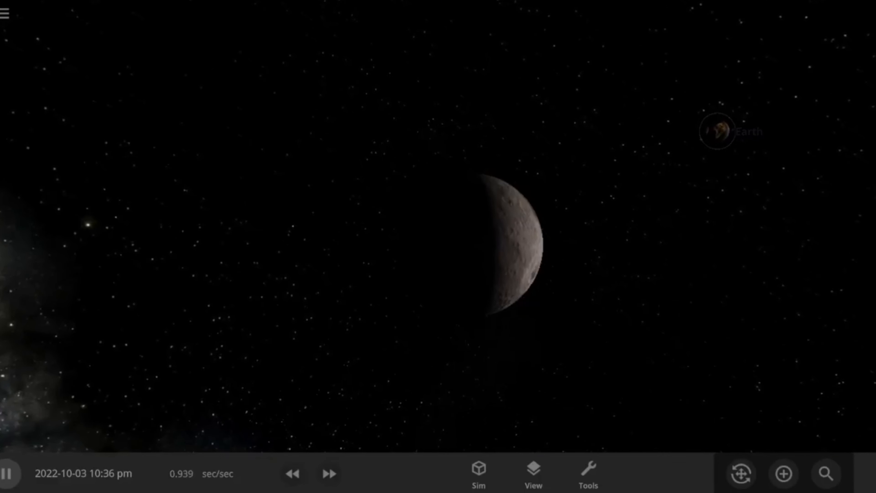
- Show the Tools set with Create, Modify and Powers over the Moon-centred scene
left_click(532, 472)
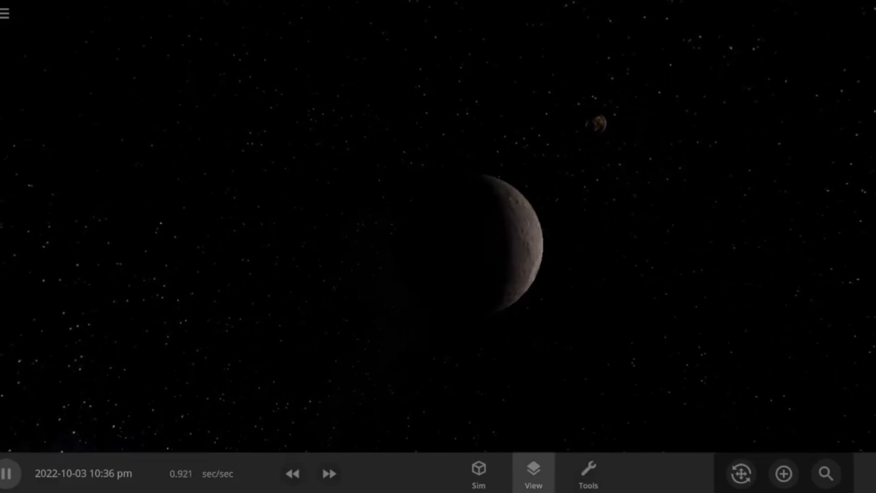
left_click(532, 473)
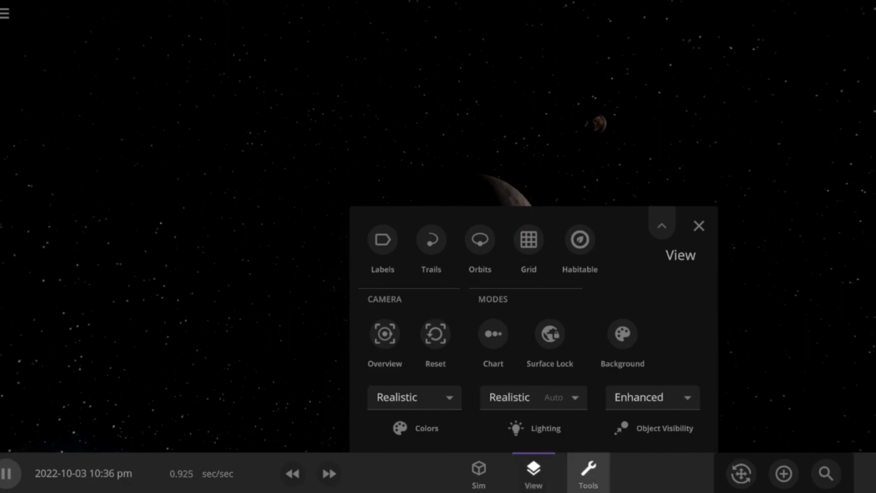
left_click(588, 473)
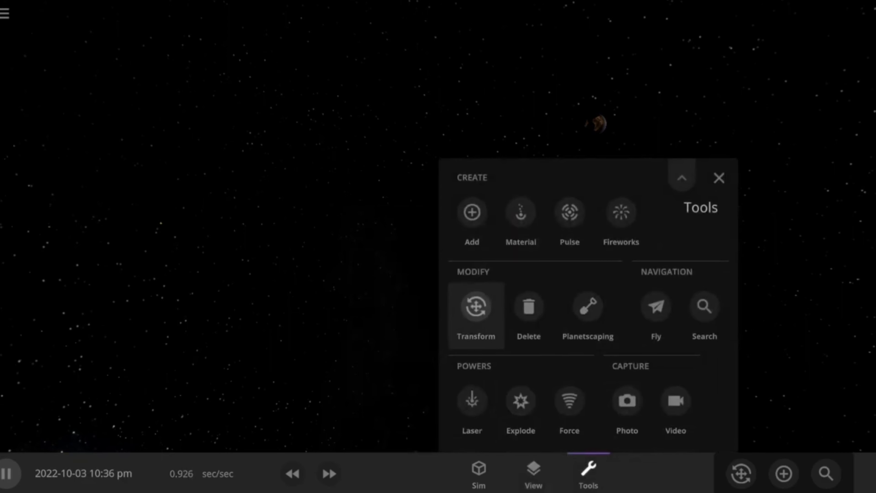
mouse_move(520, 401)
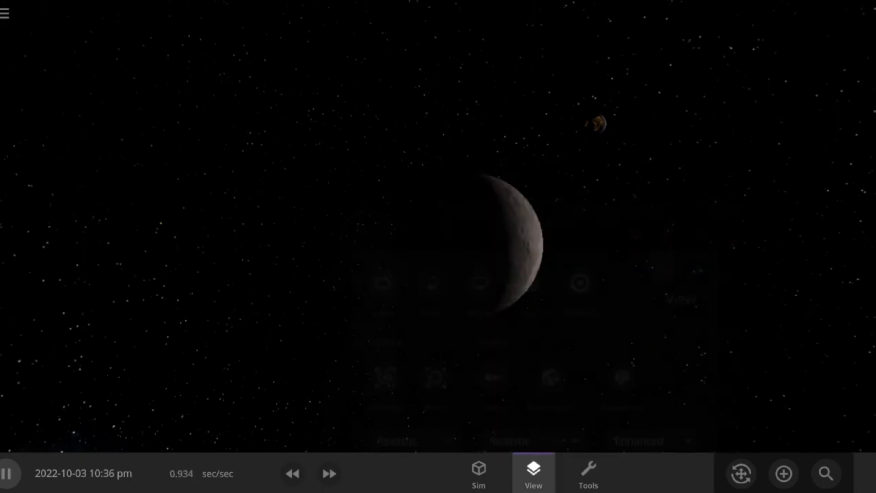
left_click(532, 473)
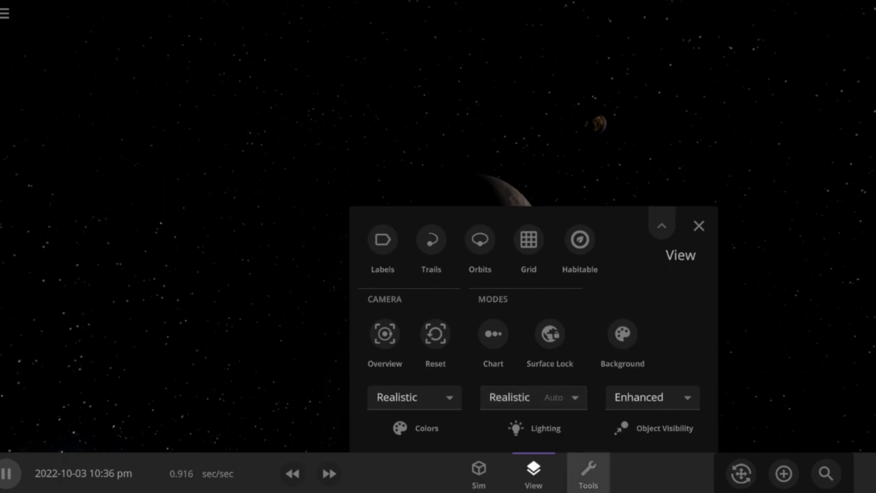
left_click(588, 473)
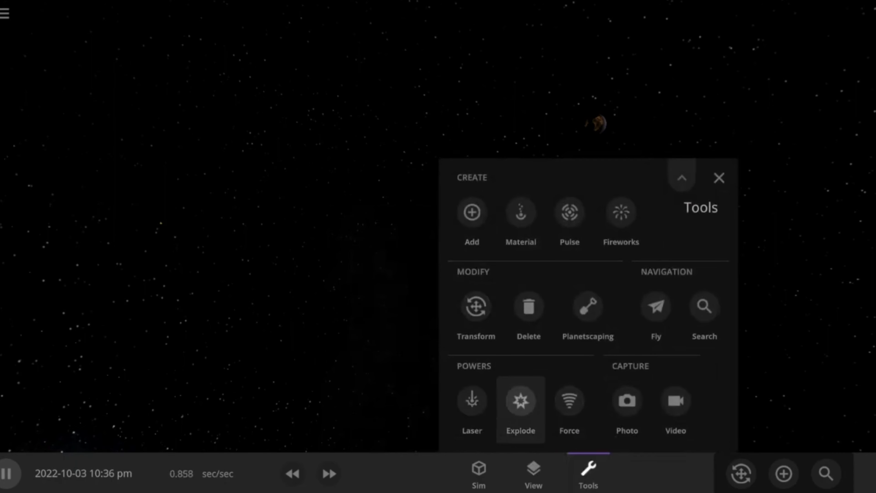
- Use the Explode power on the Moon, shattering it into rocky fragments
left_click(520, 401)
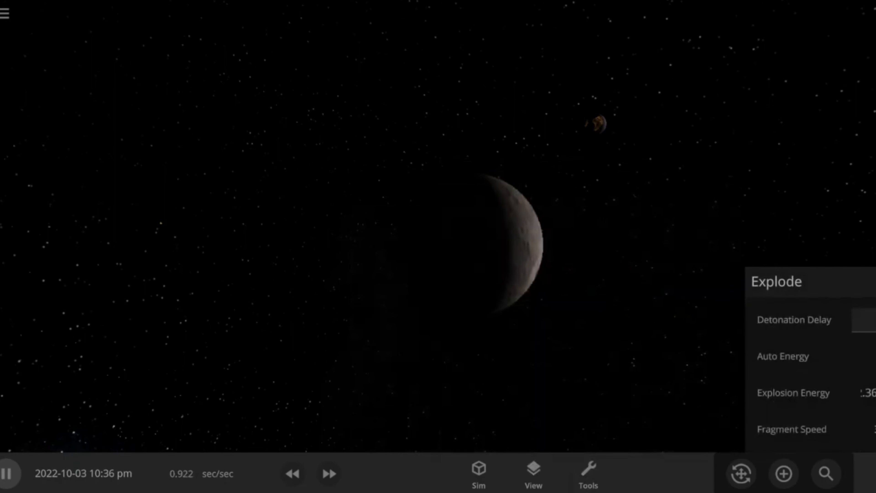
left_click(9, 474)
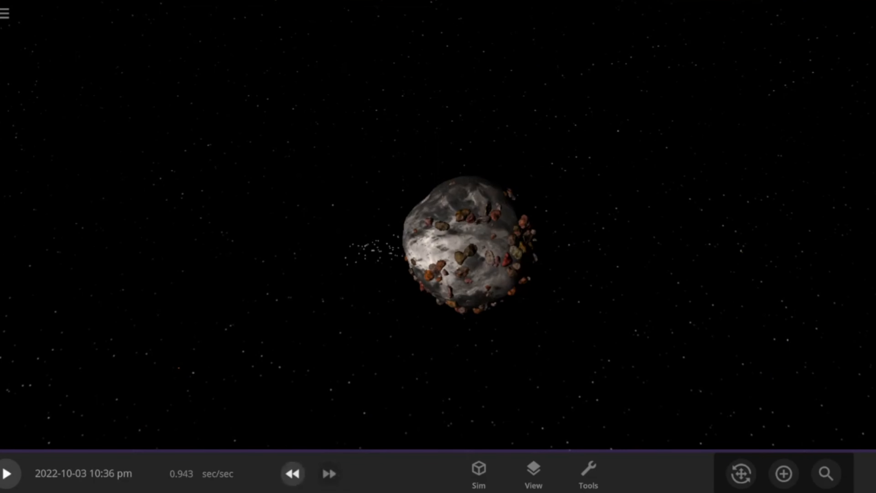
- Focus on the shattered Moon and resume the simulation so fragments drift apart
left_click(292, 474)
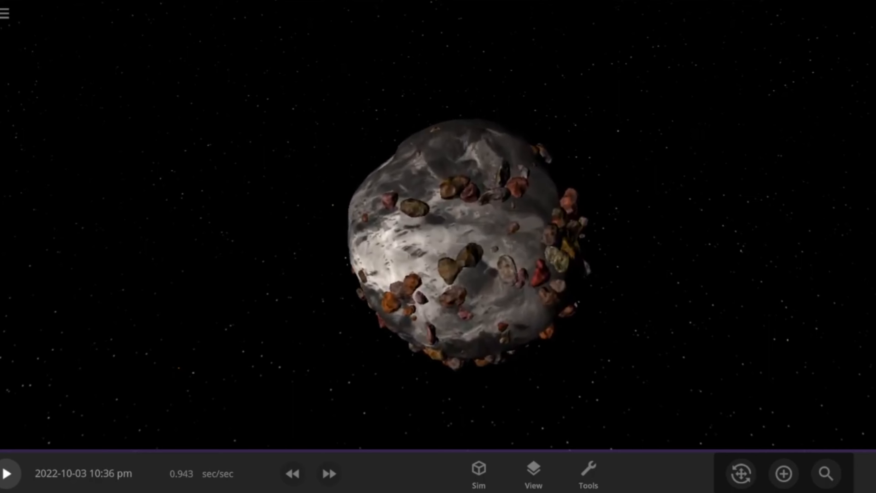
left_click(8, 473)
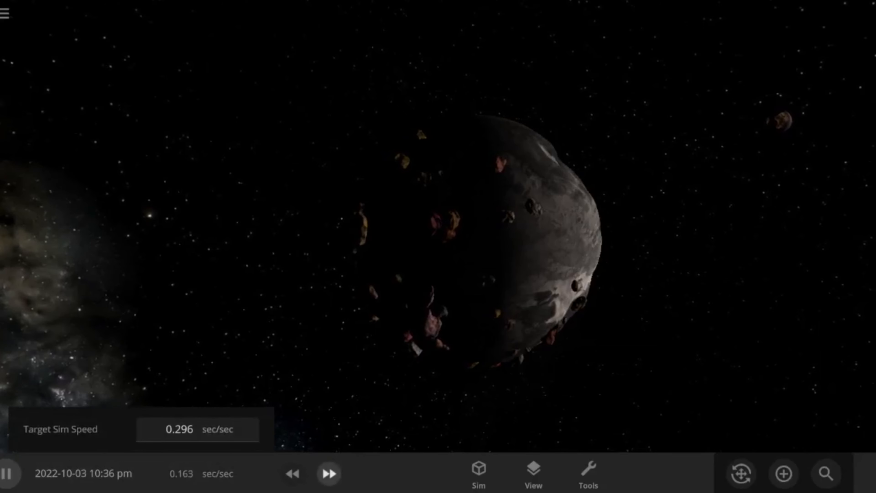
- Raise the target simulation speed twice so the Moon debris scatters faster
left_click(328, 473)
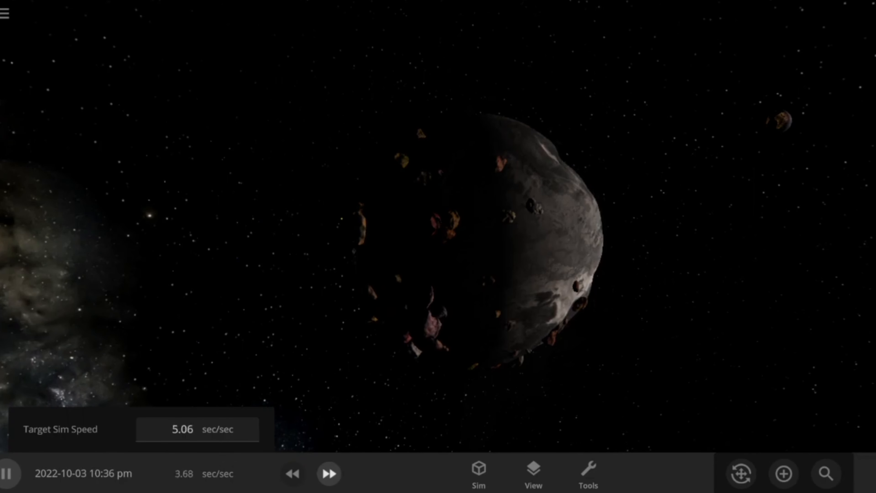
left_click(328, 474)
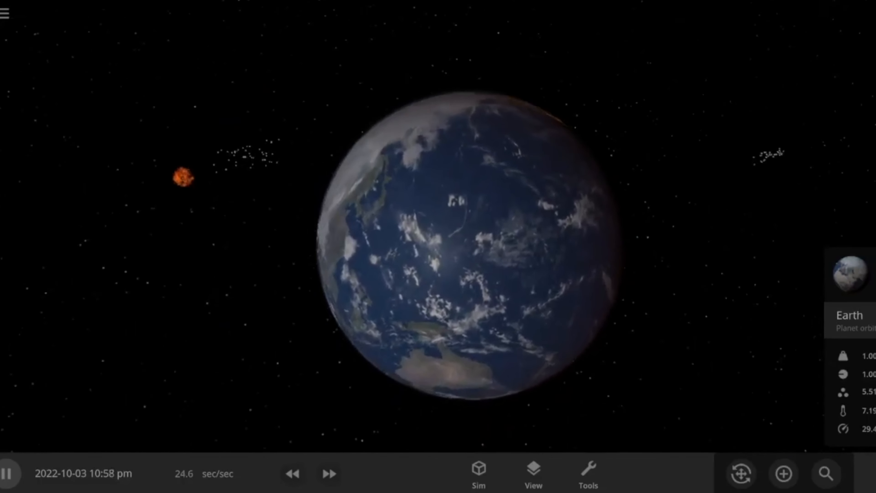
- Run time at minutes per second from Earth, then slow slightly as the red debris cloud spreads
left_click(329, 474)
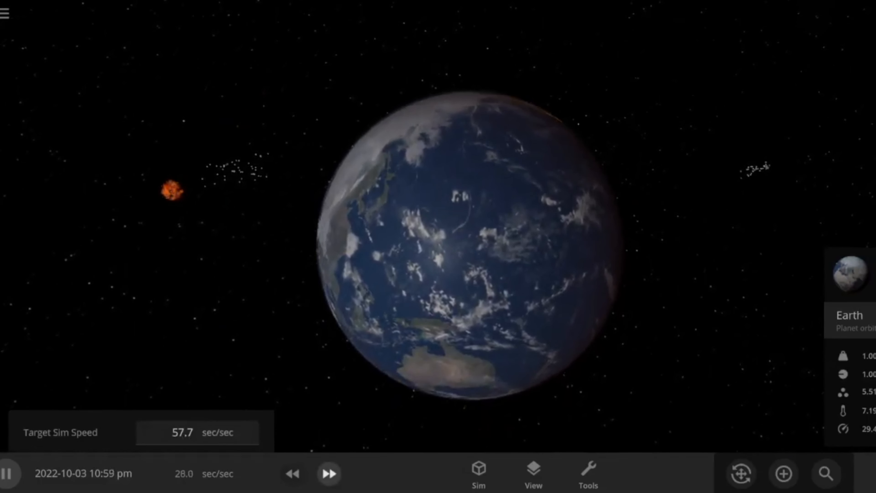
left_click(328, 474)
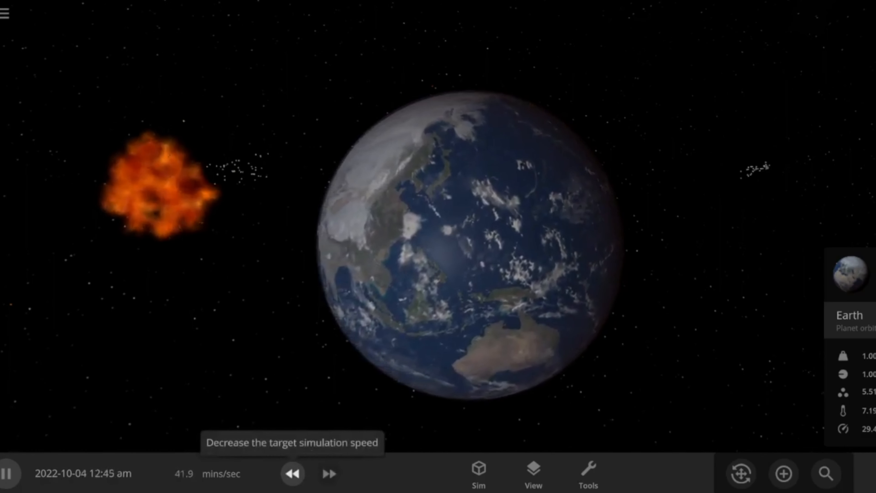
left_click(292, 473)
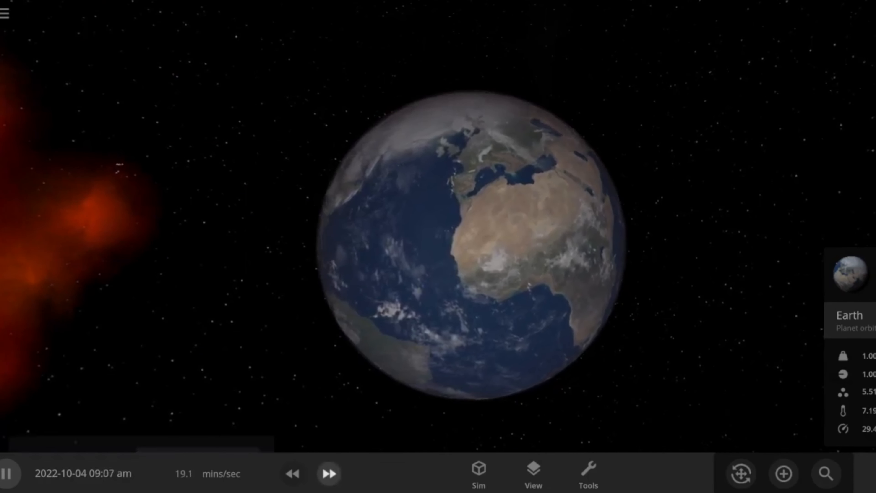
mouse_move(292, 474)
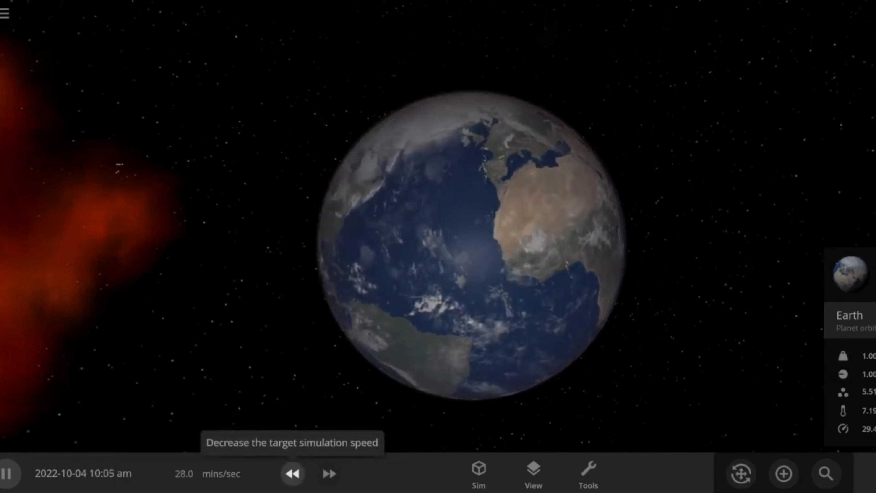